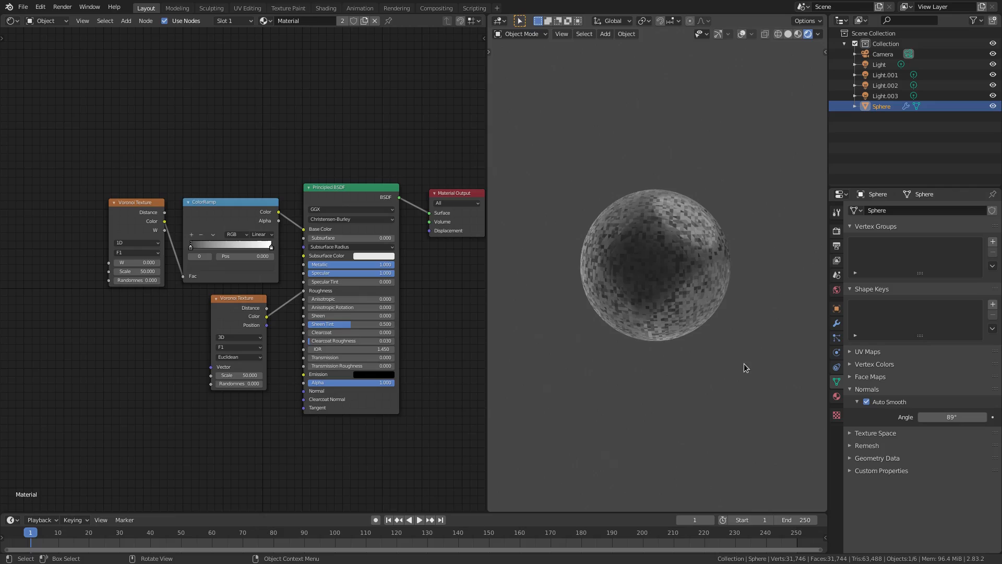
{"action": "mouse_move", "coordinate": [732, 328]}
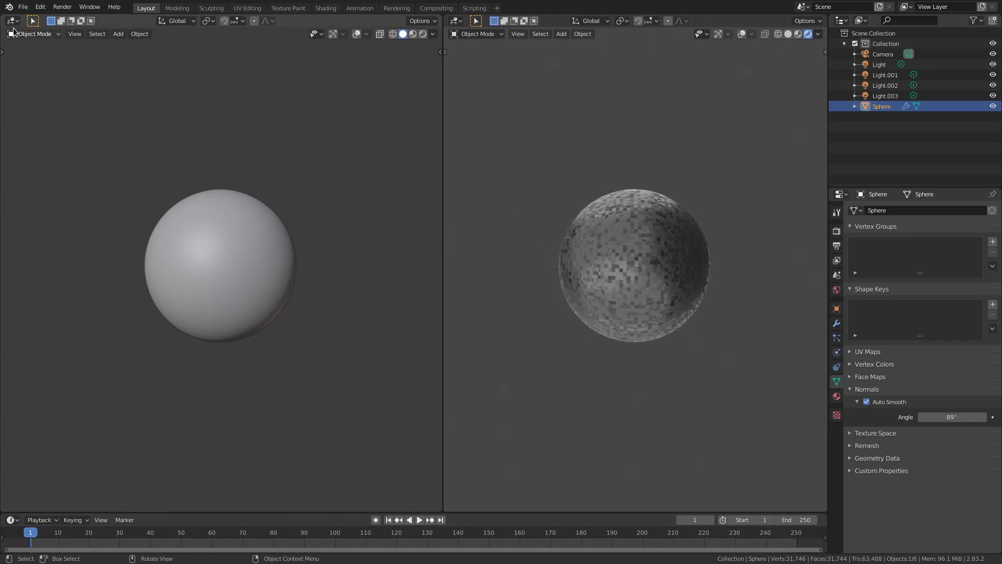
Step: Switch the left editor back to the Shader Editor and bring up the Add Mesh menu over the zoomed sphere
{"action": "left_click", "coordinate": [11, 21]}
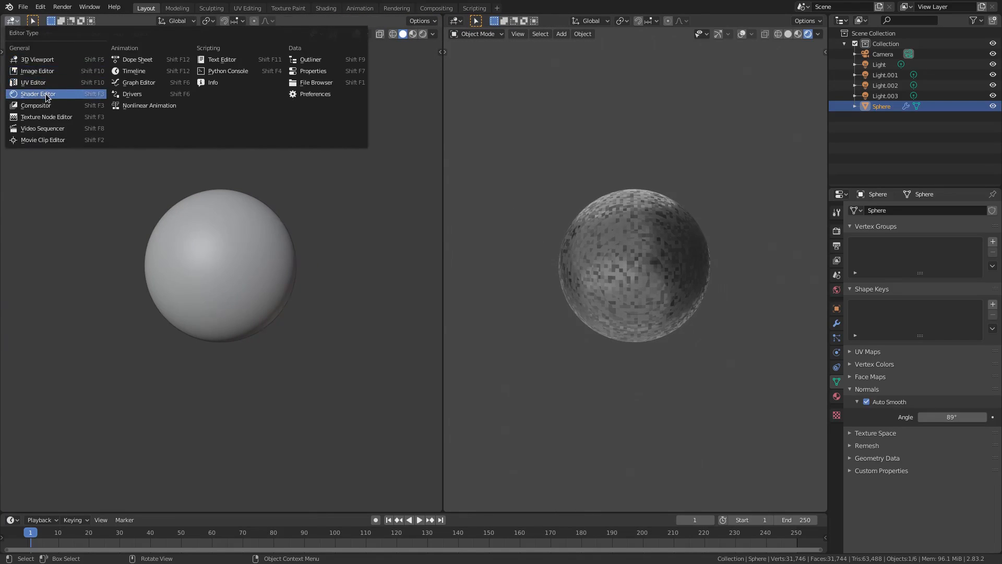
{"action": "left_click", "coordinate": [37, 94]}
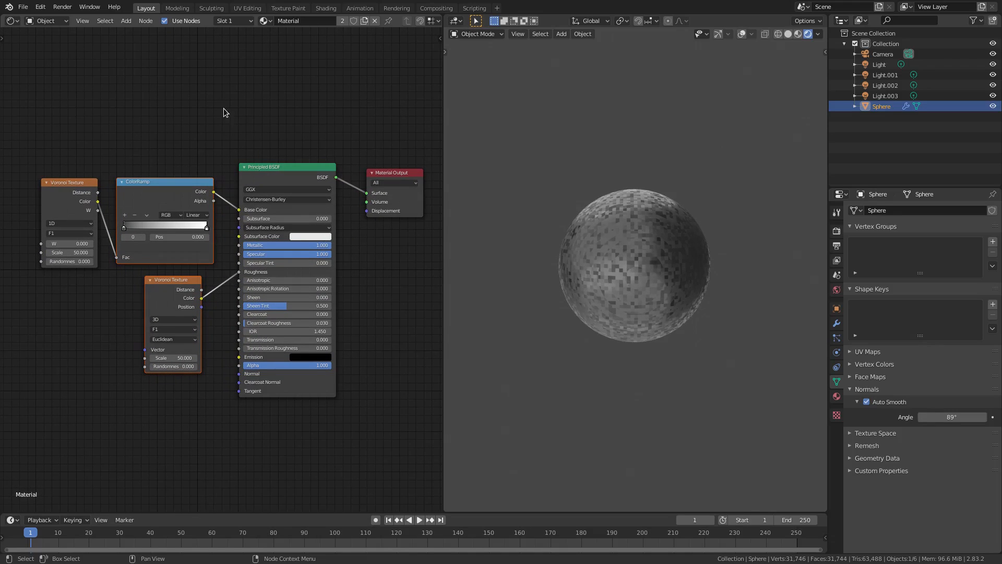
{"action": "left_click_drag", "start_coordinate": [632, 262], "coordinate": [816, 325]}
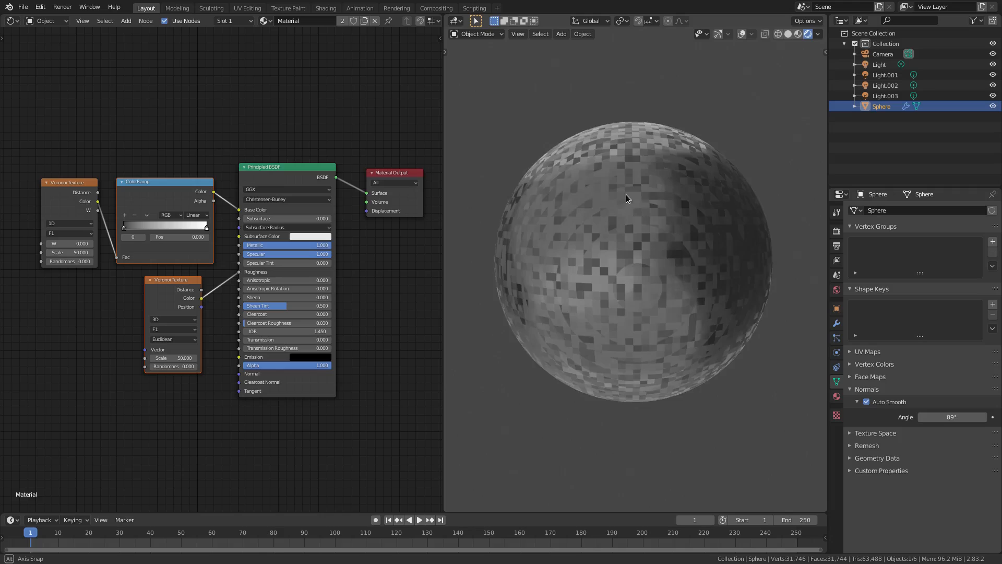
{"action": "left_click", "coordinate": [561, 34]}
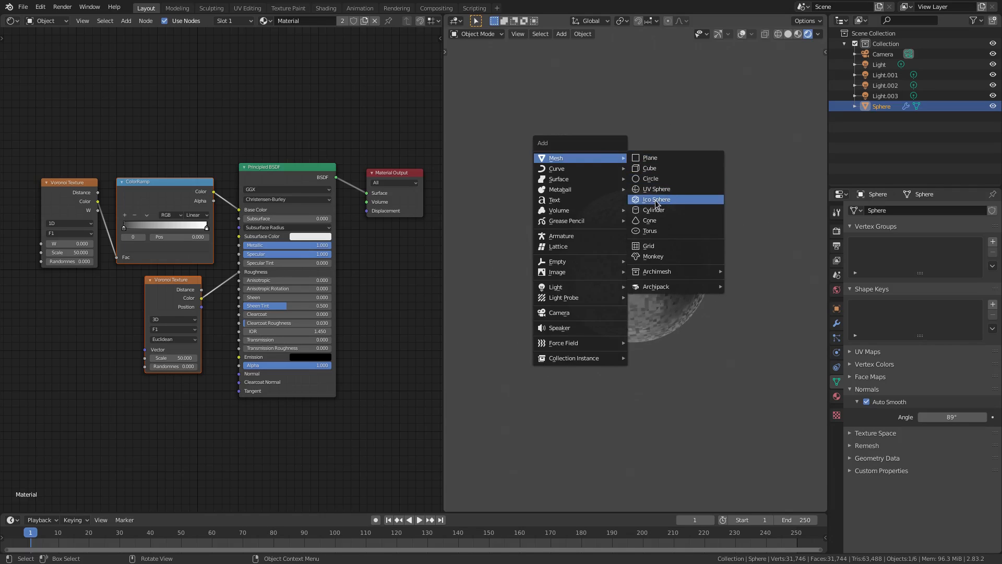
Step: Add a UV Sphere and give it a Subdivision Surface modifier for a smooth surface
{"action": "left_click", "coordinate": [656, 189]}
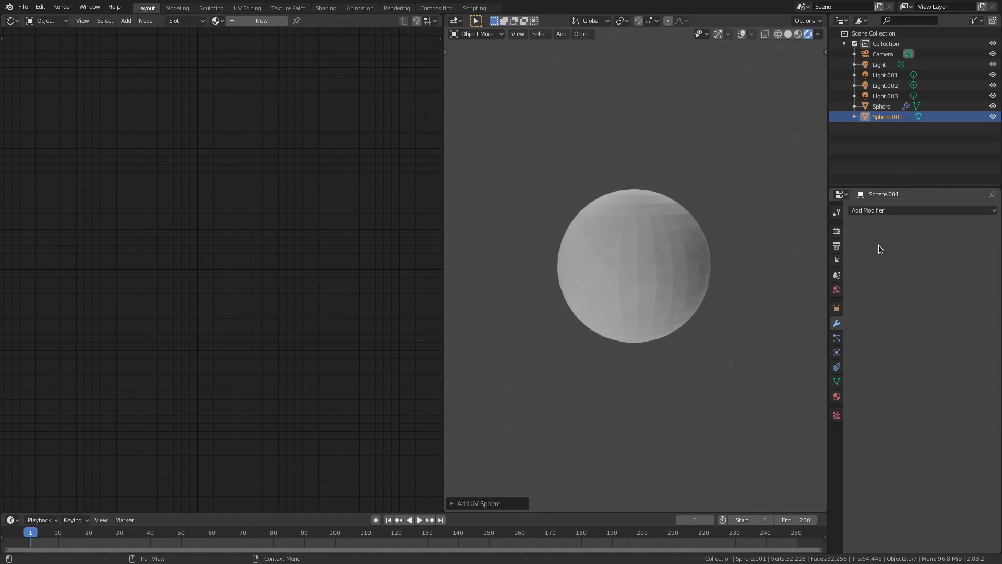
{"action": "left_click", "coordinate": [895, 210]}
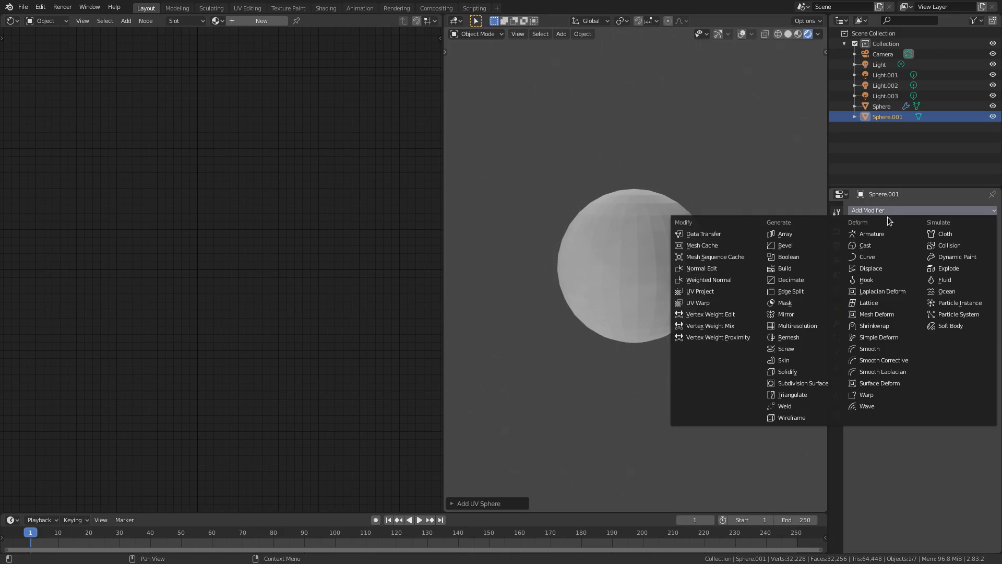
{"action": "left_click", "coordinate": [804, 383]}
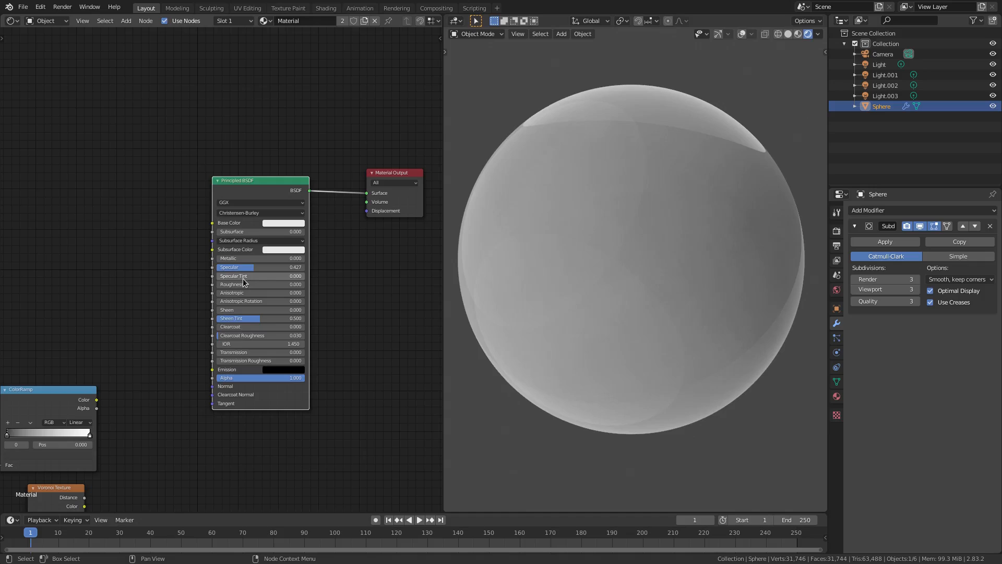
Step: Add a Voronoi Texture node at scale 50 and feed its colour into the BSDF roughness
{"action": "left_click_drag", "start_coordinate": [256, 285], "coordinate": [262, 285]}
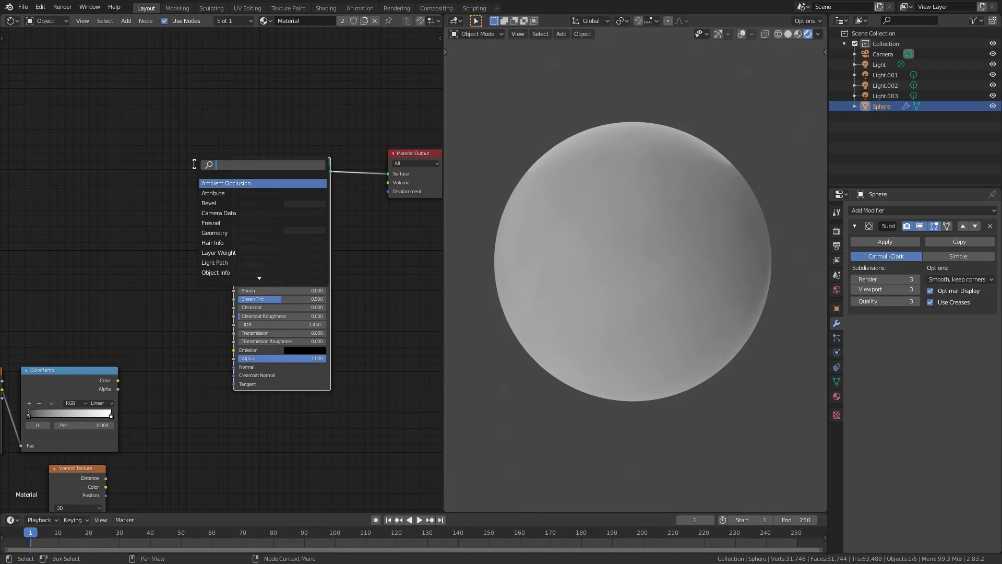
{"action": "type", "text": "vold"}
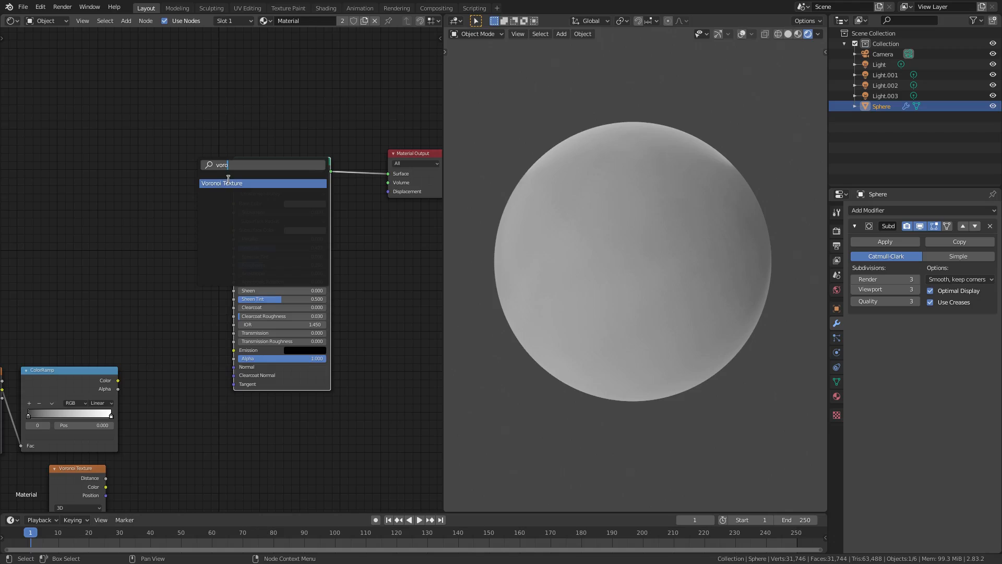
{"action": "left_click", "coordinate": [222, 184]}
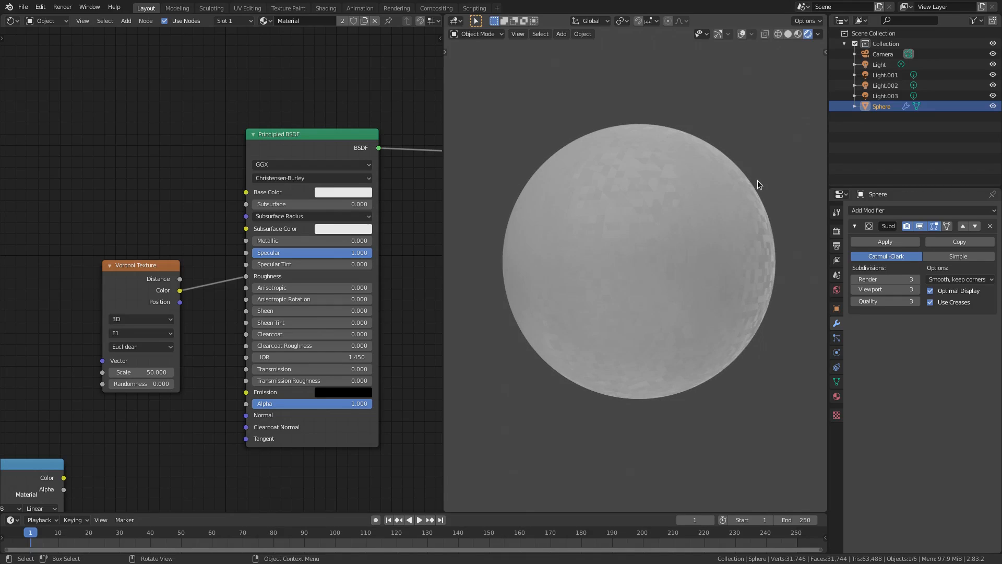
Step: Add a ColorRamp node, link its Color to the BSDF Base Color, and select its white stop
{"action": "left_click", "coordinate": [342, 192]}
{"action": "type", "text": "color"}
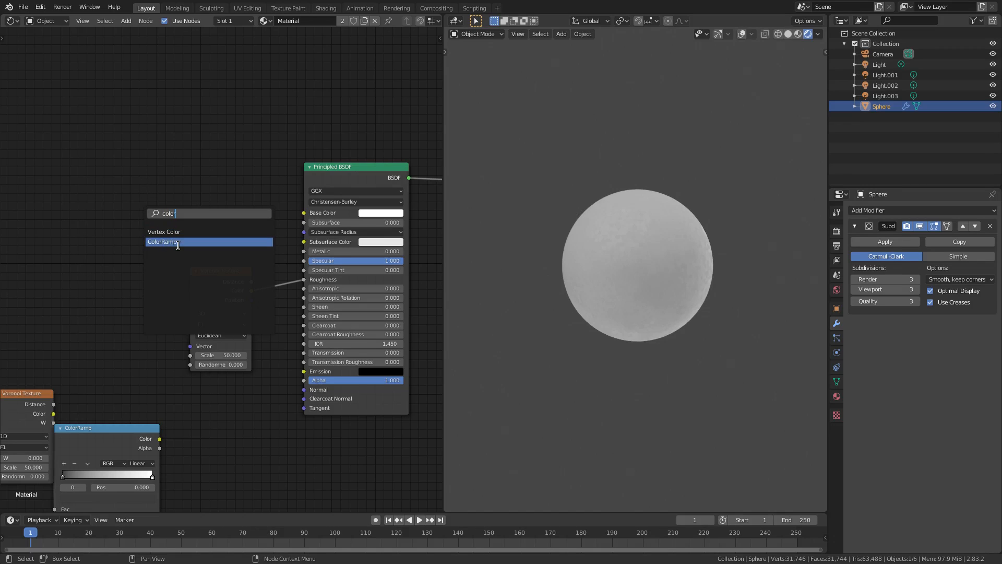
{"action": "left_click", "coordinate": [164, 242]}
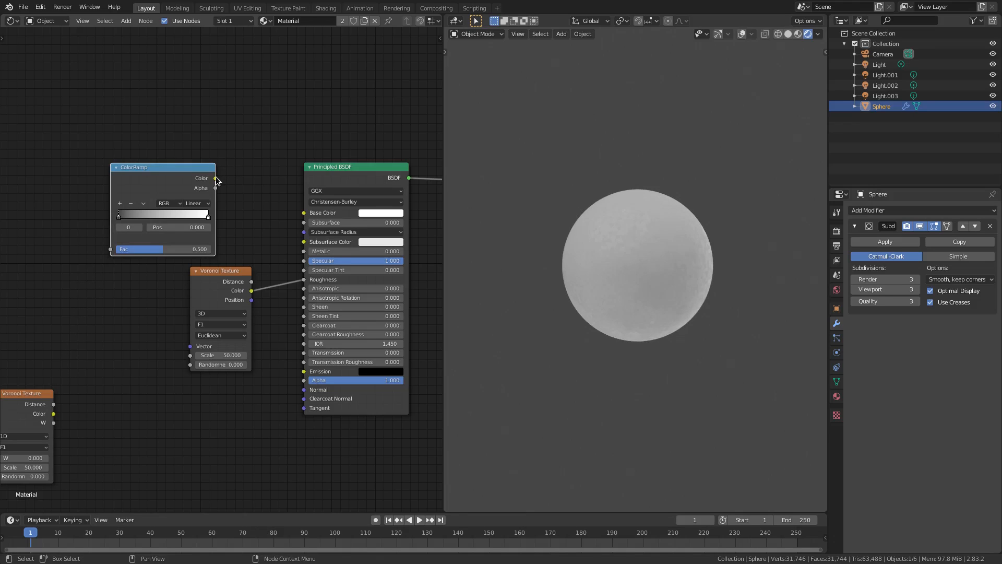
{"action": "left_click_drag", "start_coordinate": [216, 178], "coordinate": [301, 212]}
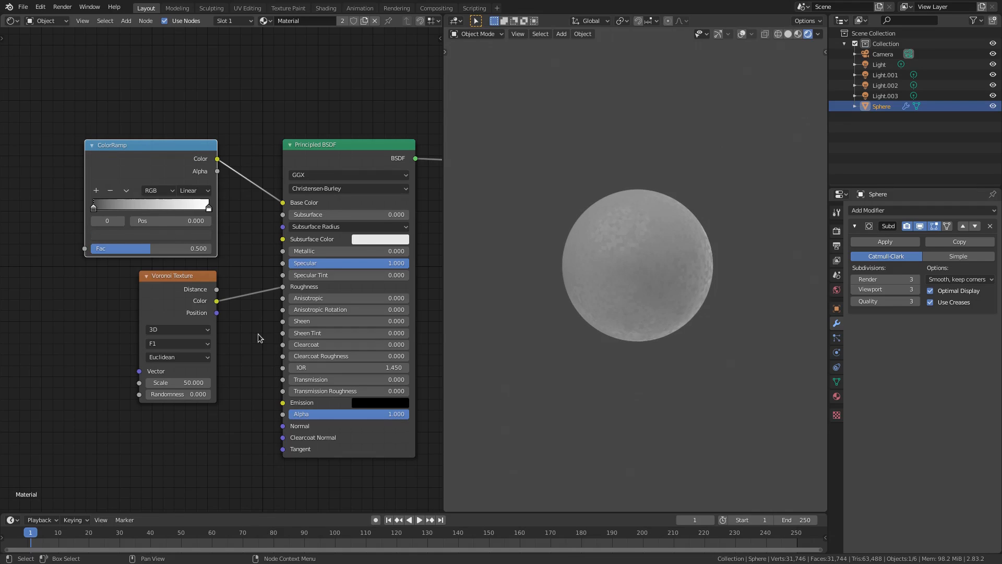
{"action": "left_click", "coordinate": [208, 204]}
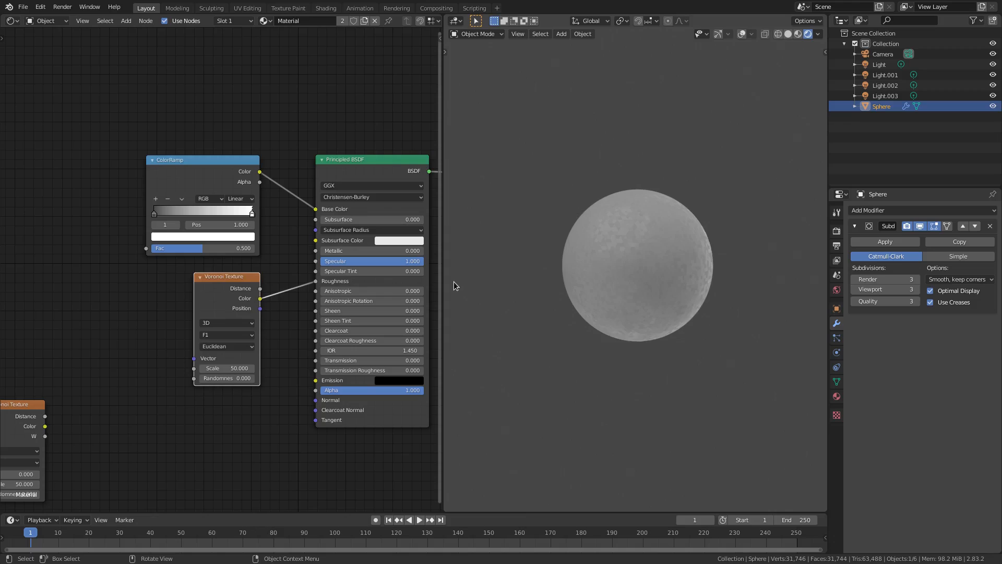
Step: Duplicate the Voronoi texture, set it to 1D and wire it into the ColorRamp factor
{"action": "key", "text": "shift+d"}
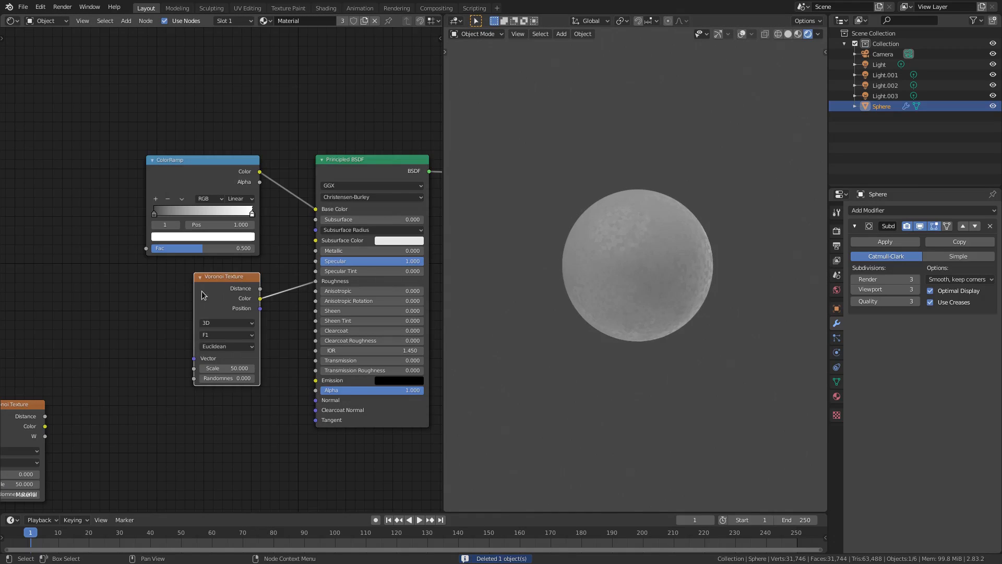
{"action": "left_click_drag", "start_coordinate": [227, 276], "coordinate": [139, 178]}
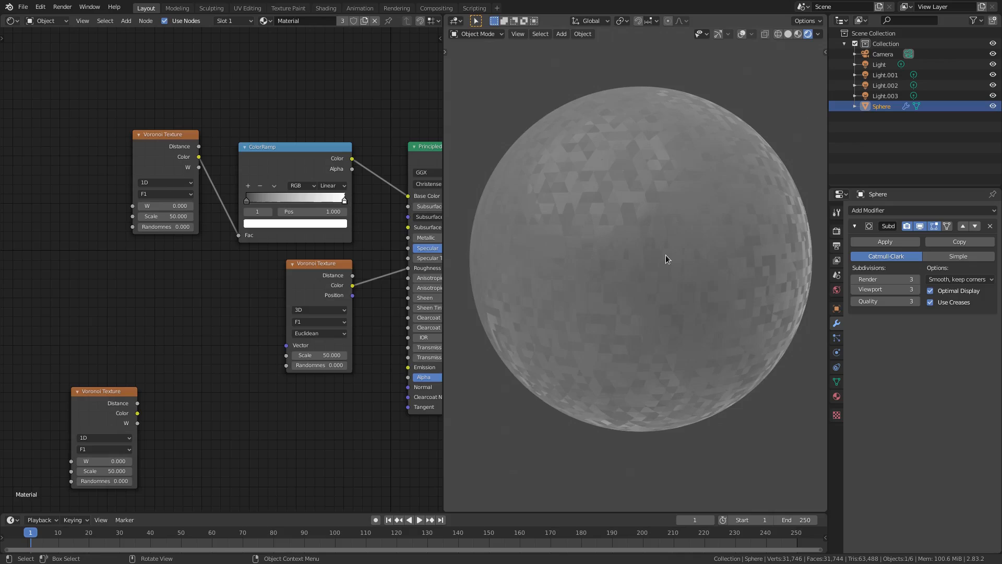
{"action": "left_click", "coordinate": [165, 181]}
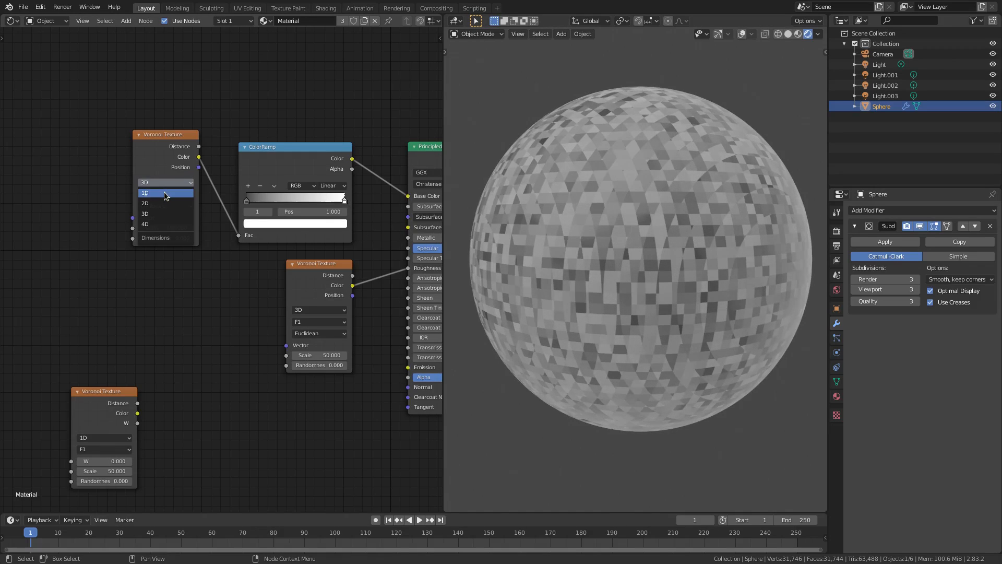
{"action": "left_click", "coordinate": [145, 193]}
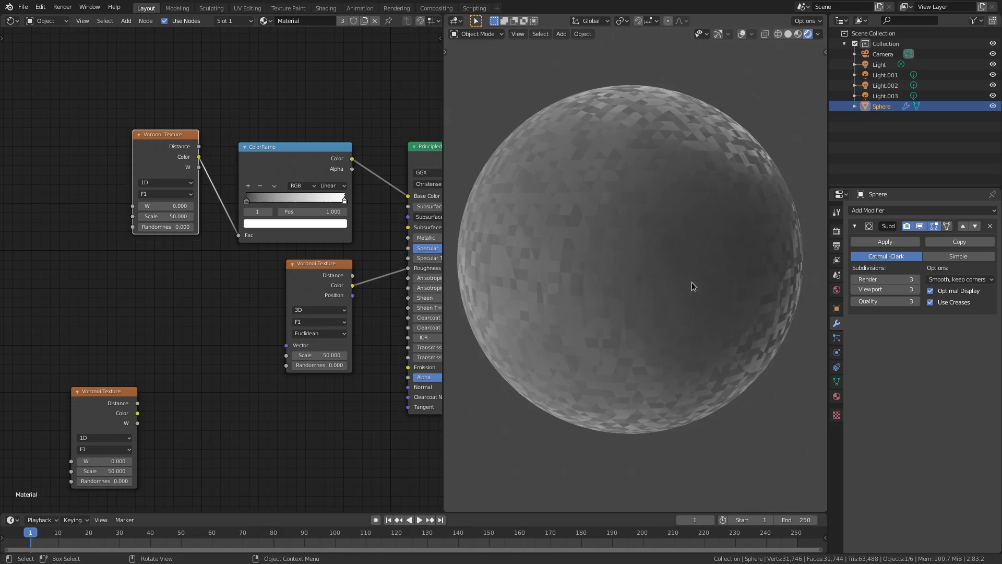
{"action": "left_click_drag", "start_coordinate": [693, 286], "coordinate": [670, 341]}
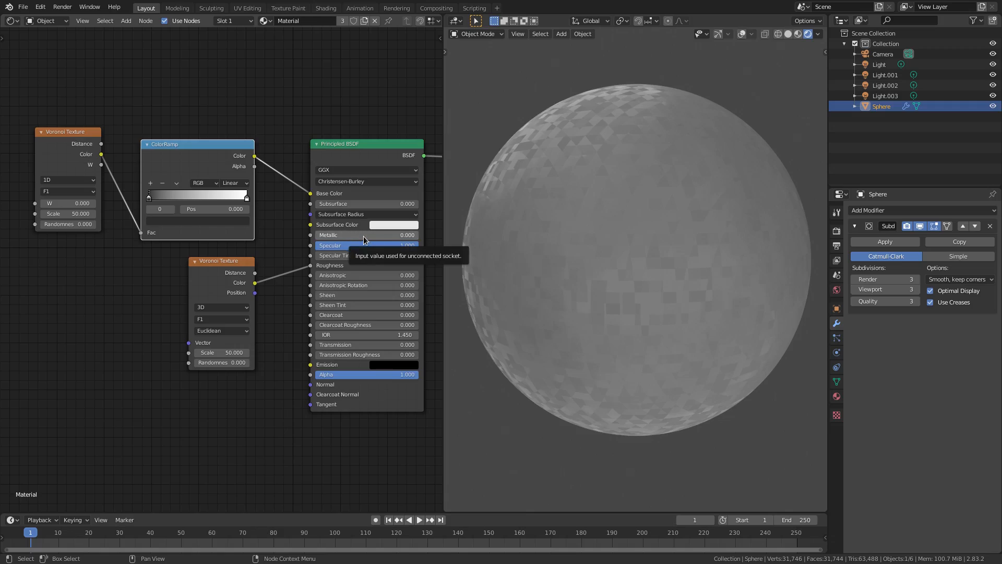
{"action": "mouse_move", "coordinate": [352, 241]}
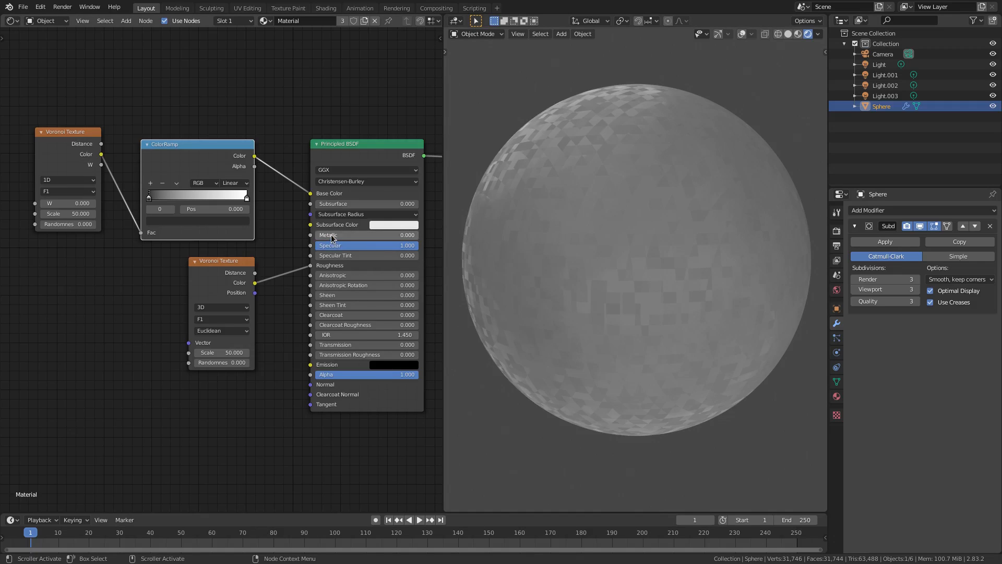
Step: Drag the Principled BSDF Metallic value to 1.000 for a reflective tiled sphere
{"action": "left_click_drag", "start_coordinate": [332, 235], "coordinate": [358, 235]}
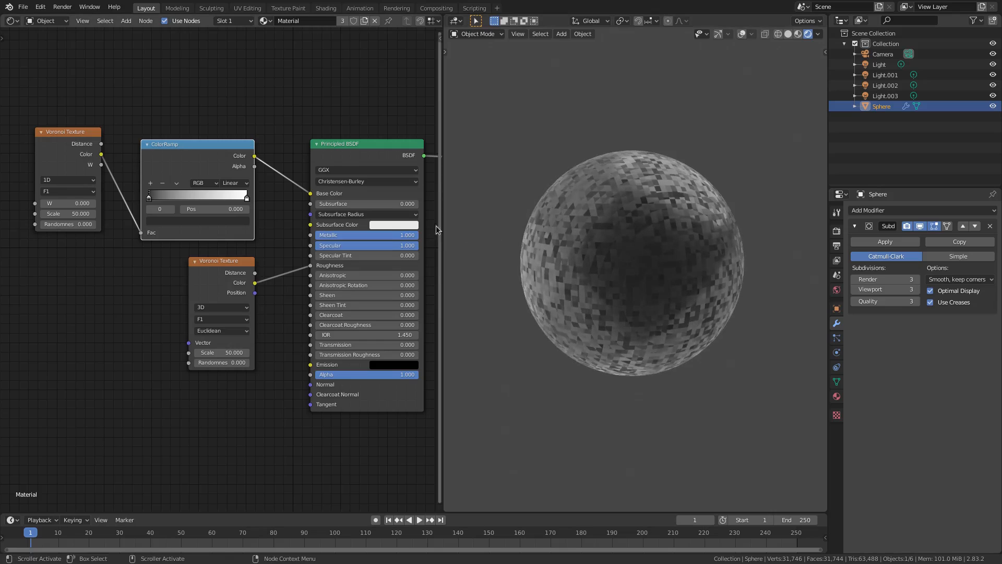
{"action": "left_click_drag", "start_coordinate": [406, 235], "coordinate": [338, 234]}
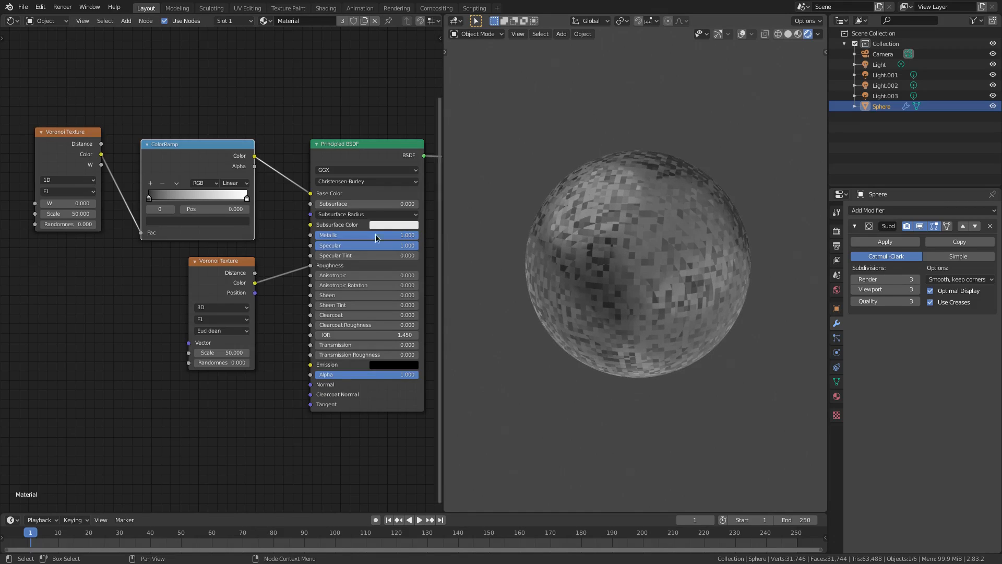
Step: Raise the lower Voronoi scale to 80 and the upper one to about 93
{"action": "left_click_drag", "start_coordinate": [626, 269], "coordinate": [672, 317]}
{"action": "type", "text": "80.000"}
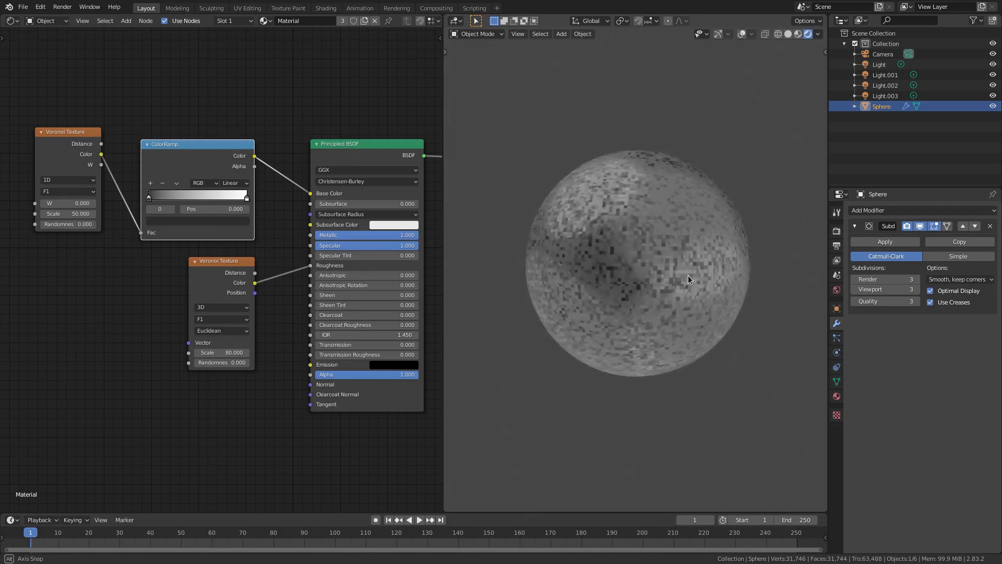
{"action": "left_click_drag", "start_coordinate": [67, 213], "coordinate": [76, 213]}
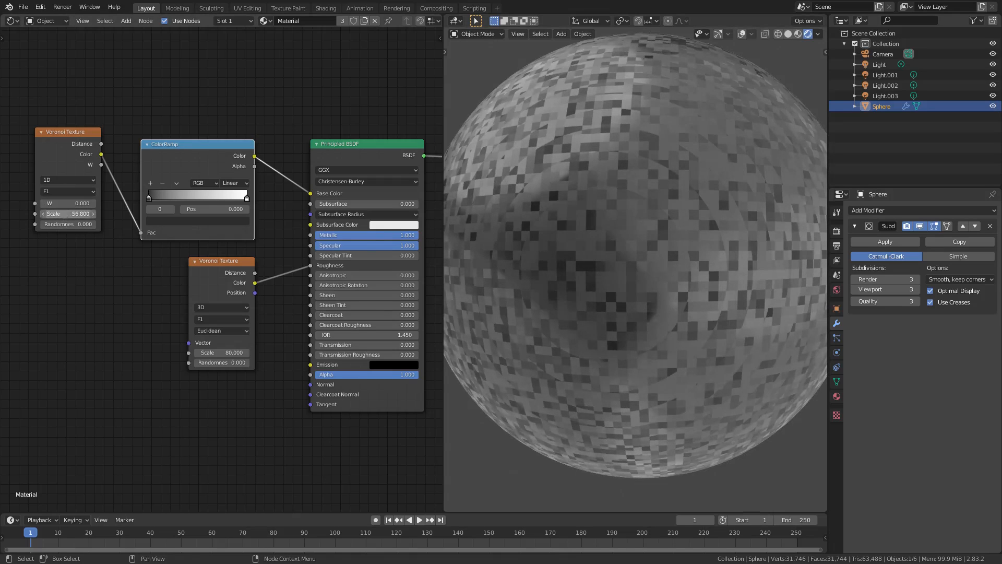
{"action": "left_click_drag", "start_coordinate": [67, 213], "coordinate": [90, 213]}
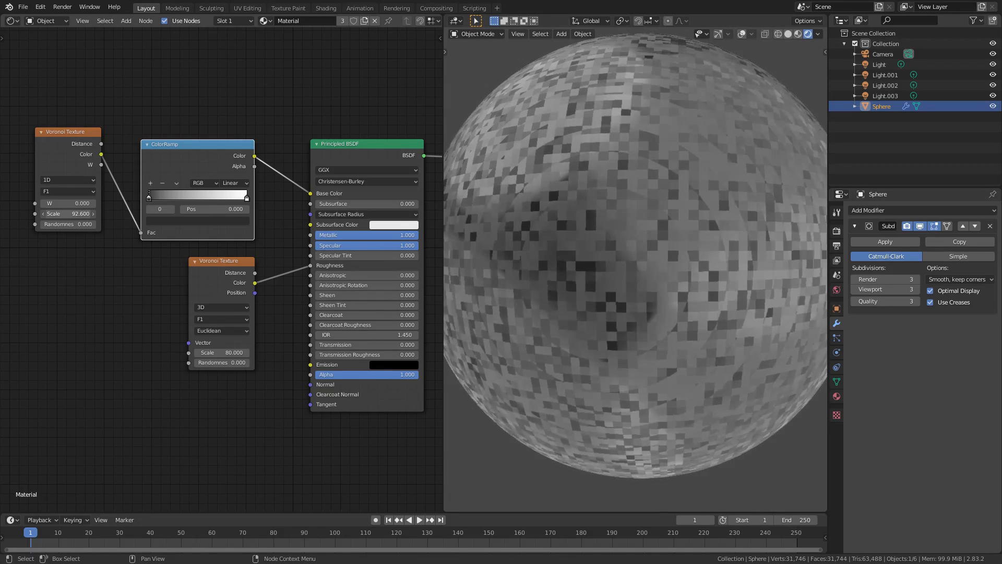